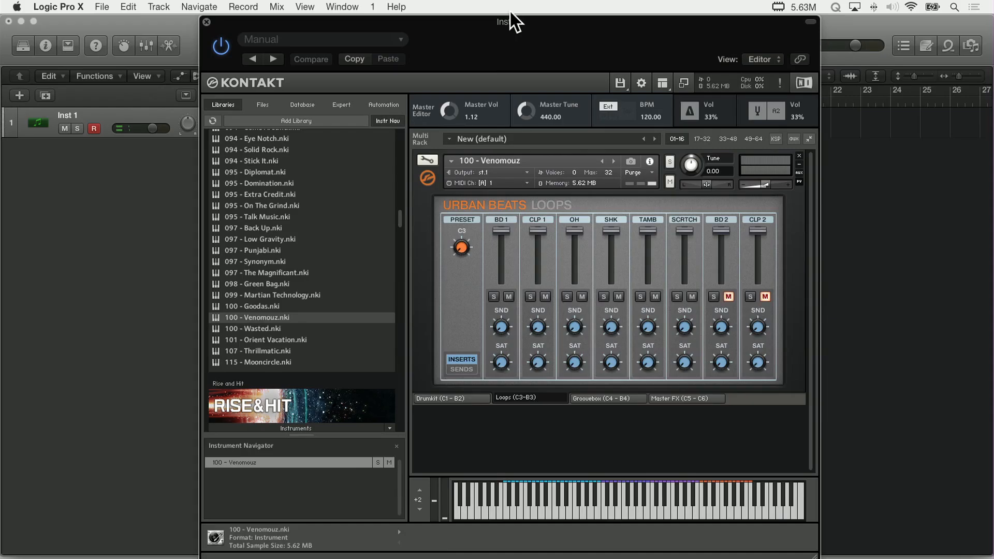
Step: Load Scarbee MM-Bass - Amped - Fat.nki from Quick-Load into the Bass track's Kontakt
{"action": "left_click", "coordinate": [606, 398]}
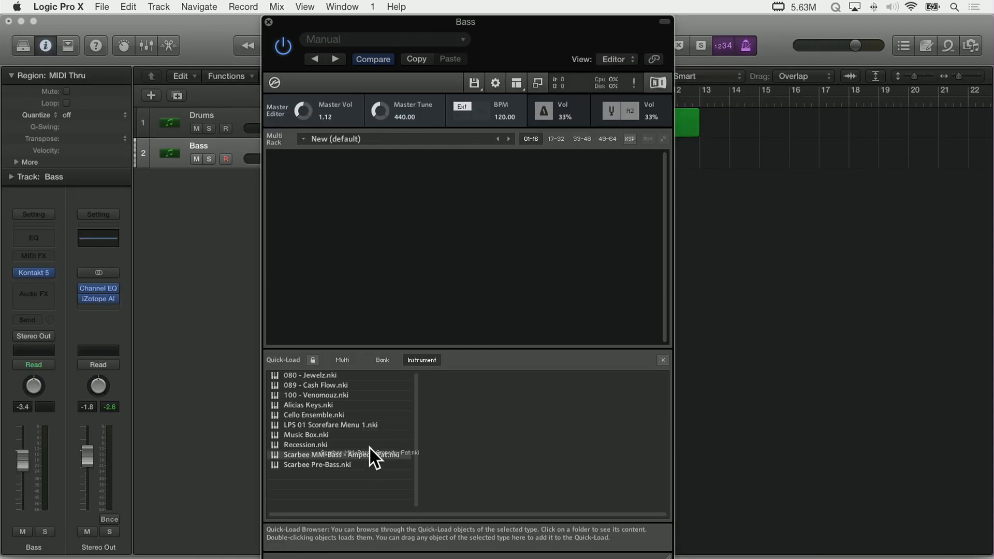
{"action": "double_click", "coordinate": [347, 454]}
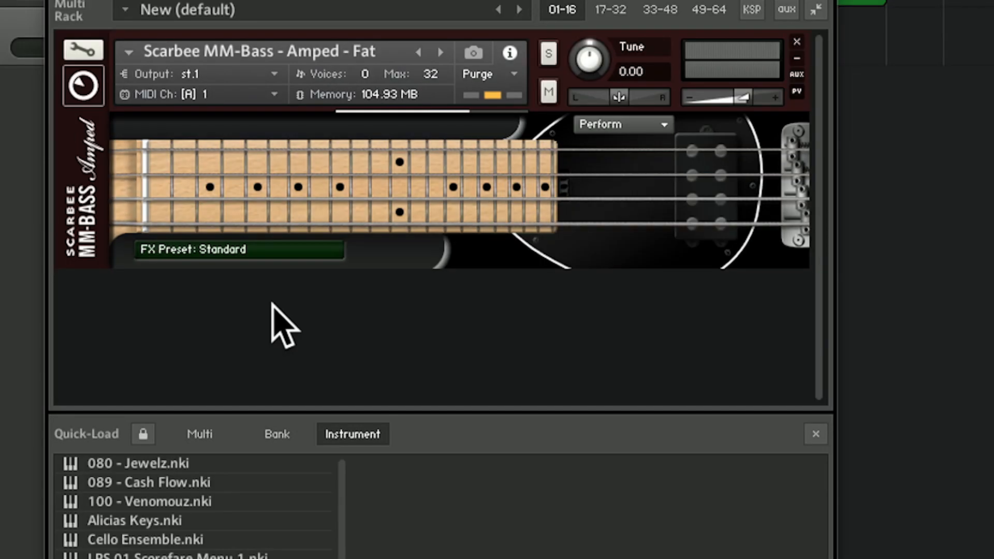